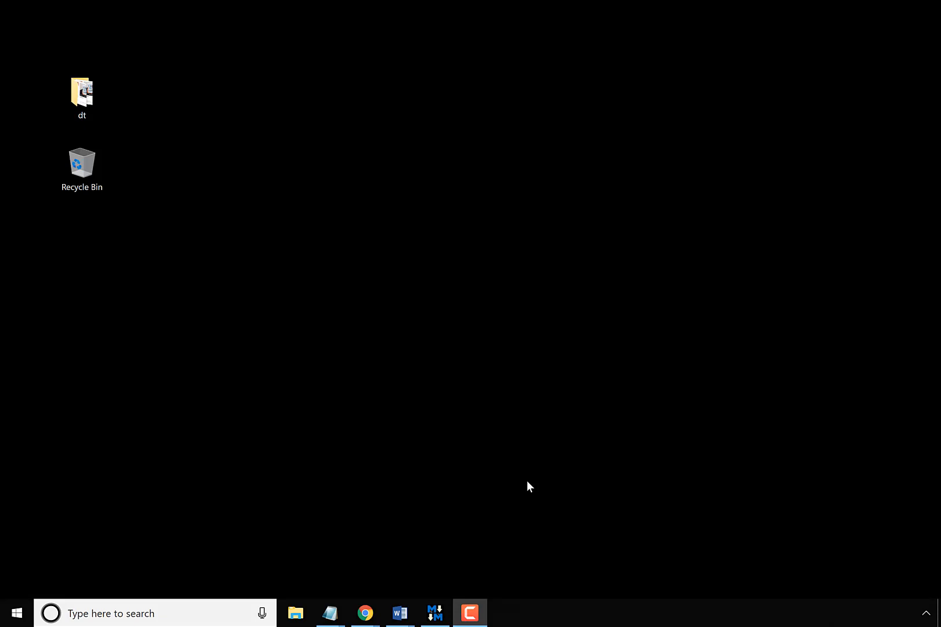
{"action": "mouse_move", "coordinate": [485, 486]}
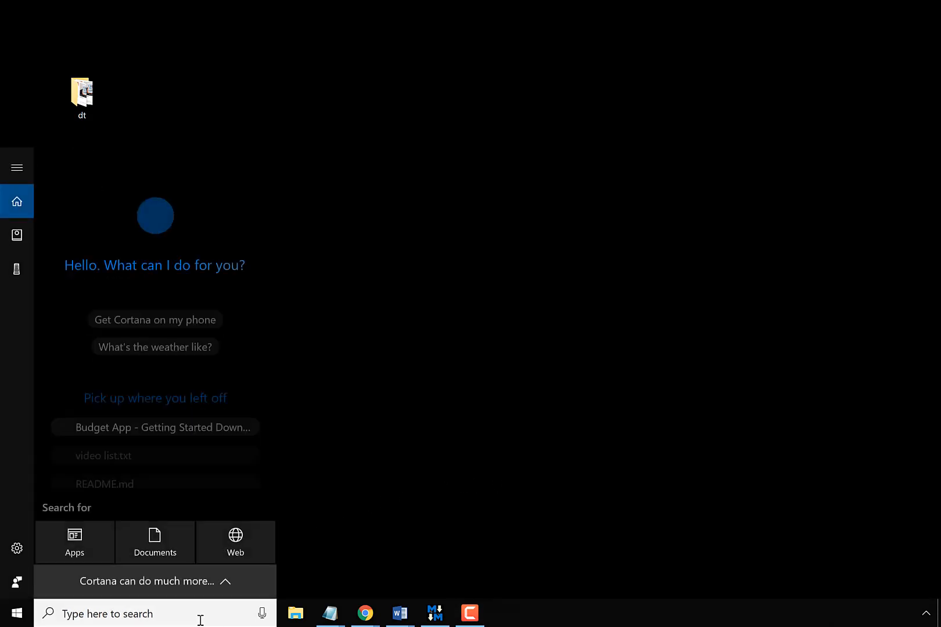
Launch Visual Studio Code from the Windows taskbar search
{"action": "type", "text": "Visual Studio Code"}
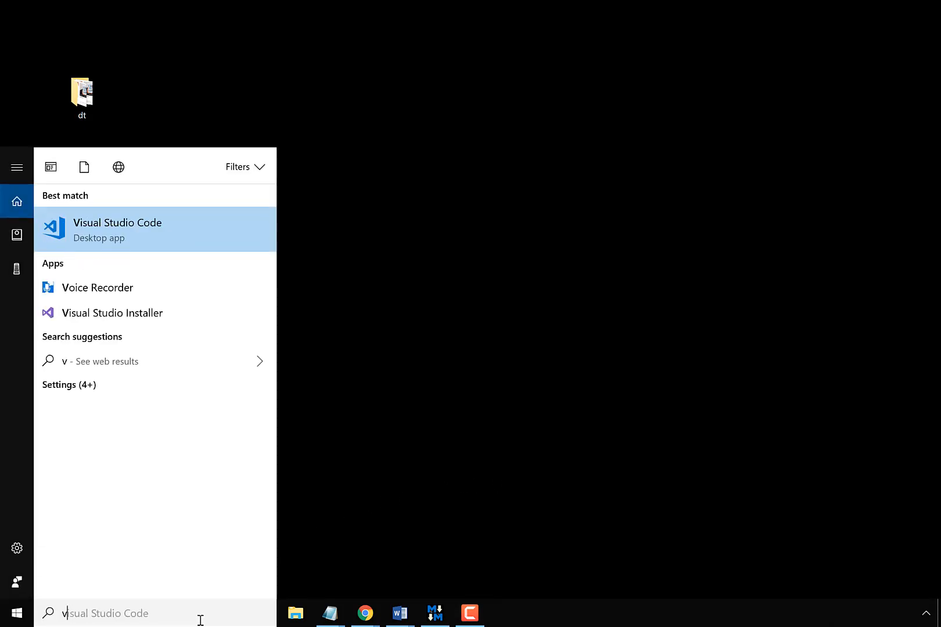
{"action": "left_click", "coordinate": [117, 229]}
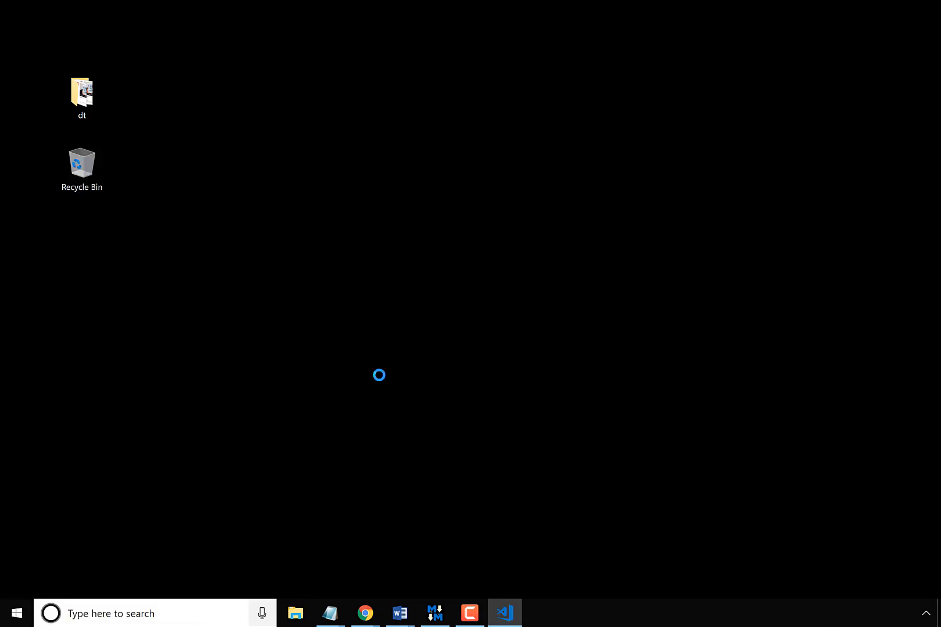
Let VS Code load to its Welcome page and bring up the View menu
{"action": "left_click", "coordinate": [504, 613]}
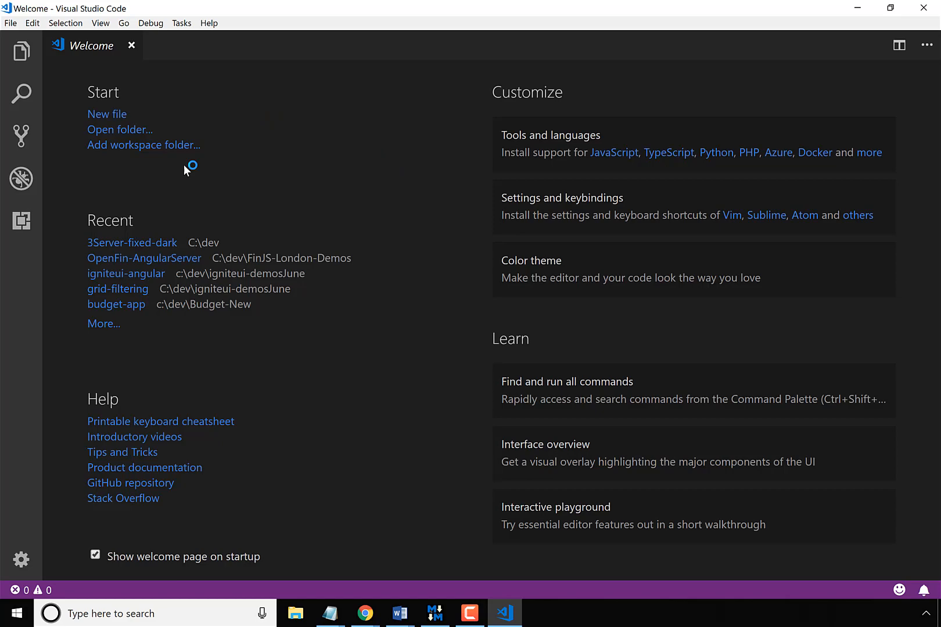
{"action": "mouse_move", "coordinate": [467, 320]}
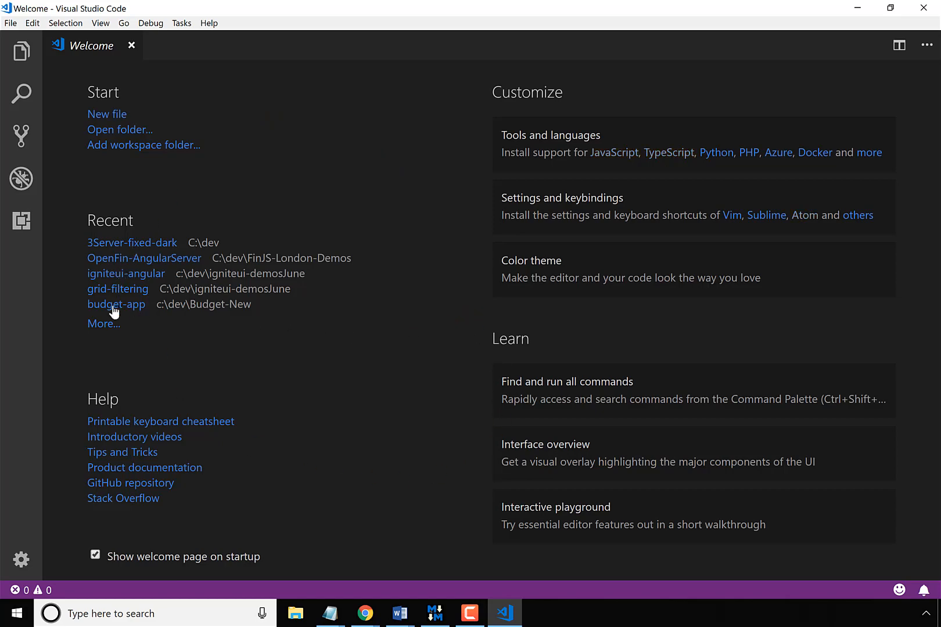
{"action": "mouse_move", "coordinate": [111, 318]}
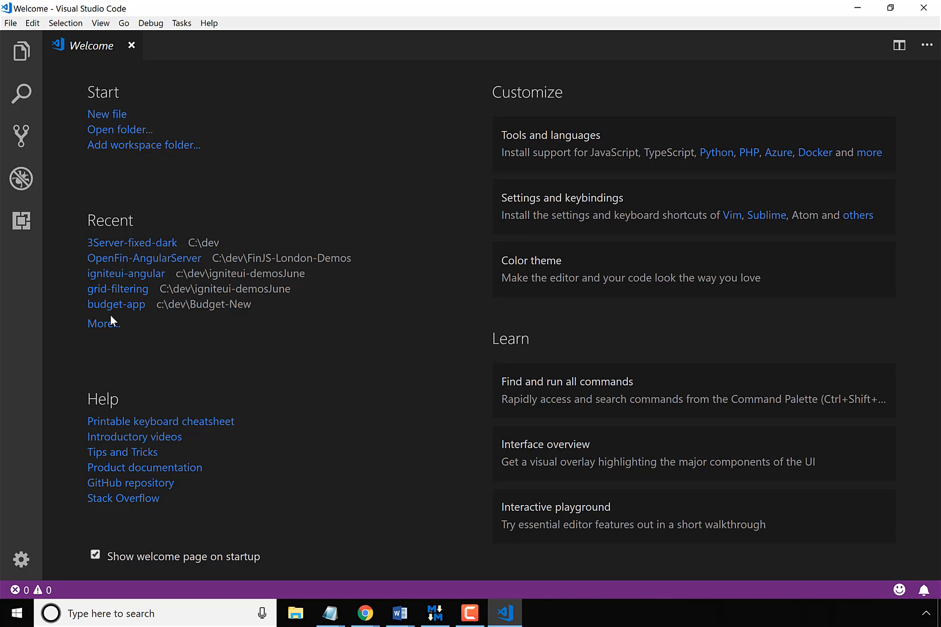
{"action": "left_click", "coordinate": [100, 24]}
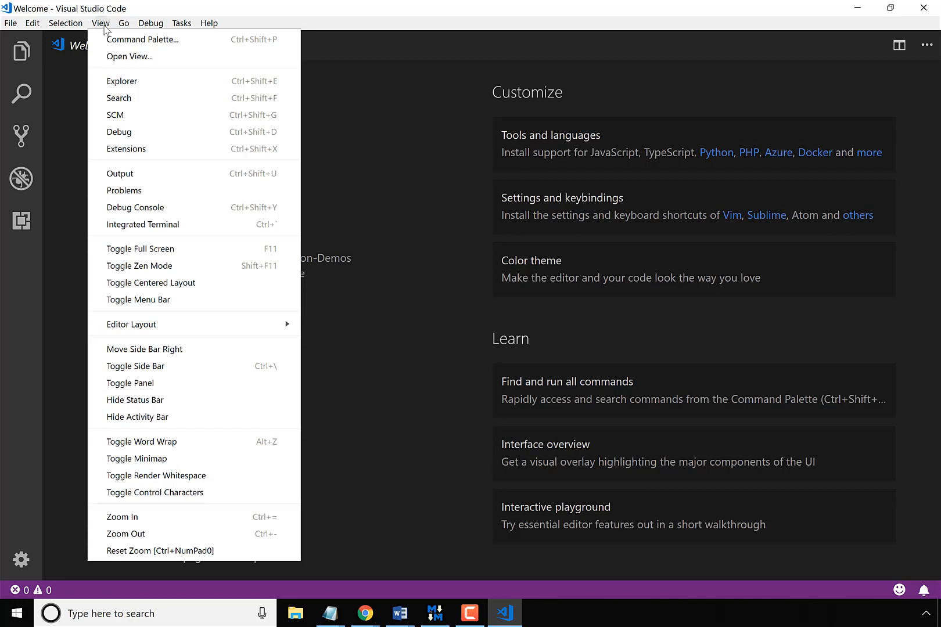
{"action": "mouse_move", "coordinate": [141, 224]}
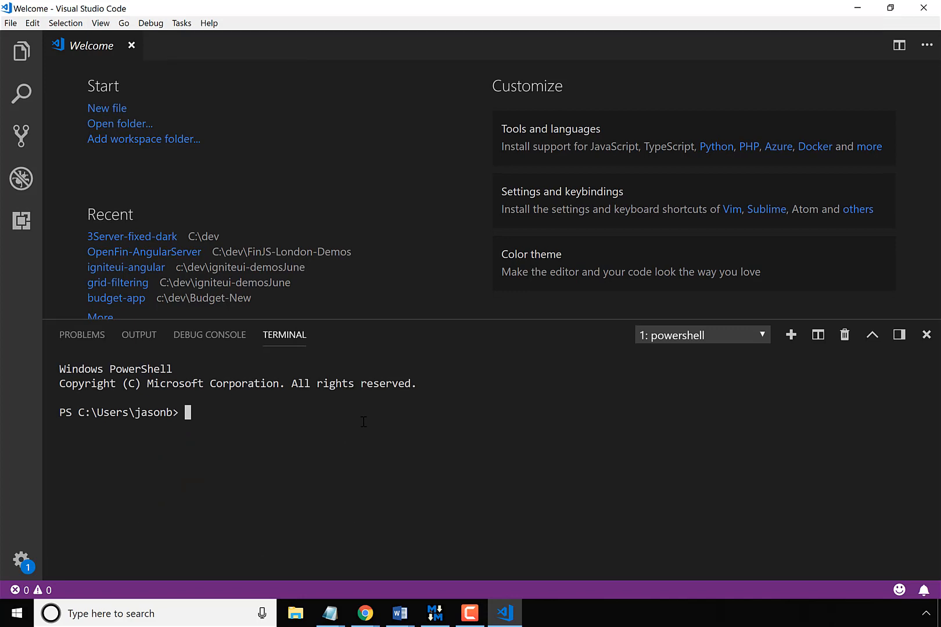
Run 'npm install igniteui-cli -g' in the PowerShell terminal to install Ignite UI CLI globally
{"action": "type", "text": "npm"}
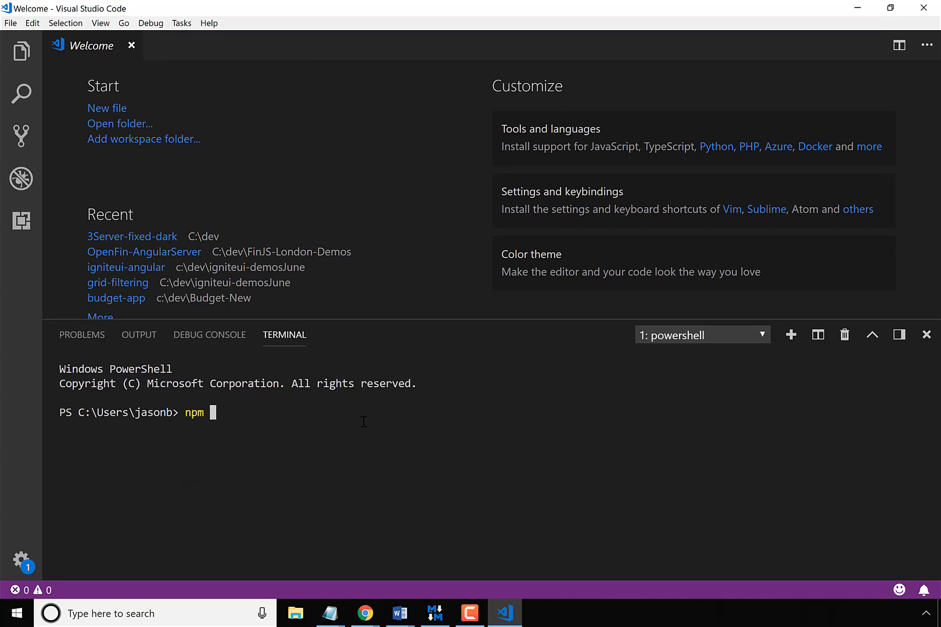
{"action": "type", "text": "install igni"}
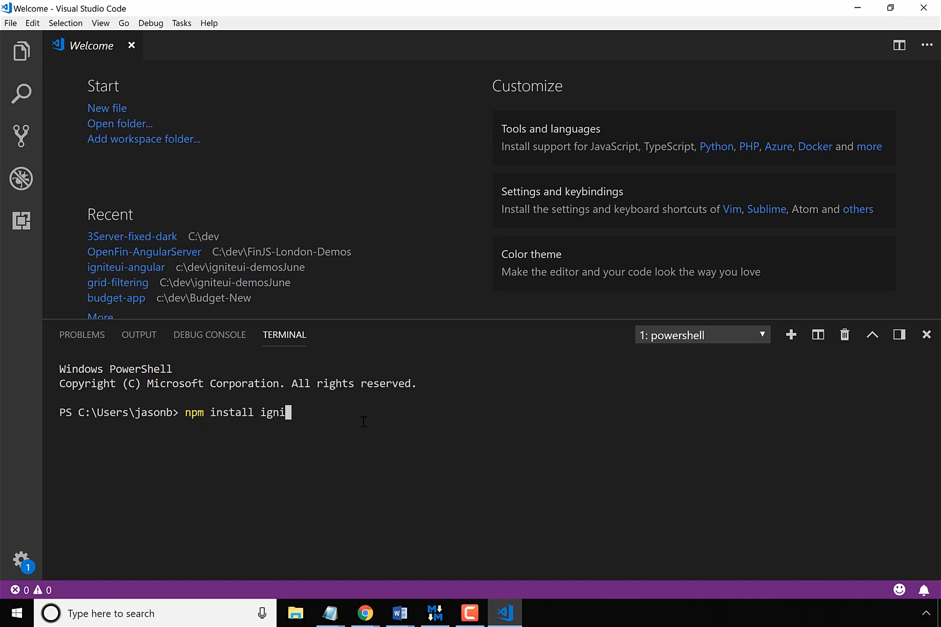
{"action": "type", "text": "teui-cli"}
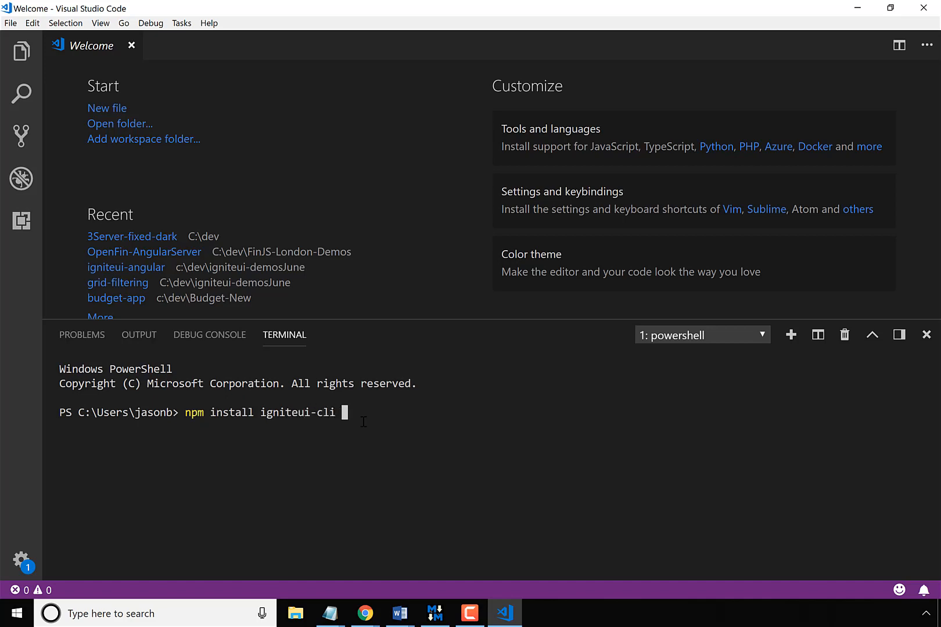
{"action": "type", "text": "-g"}
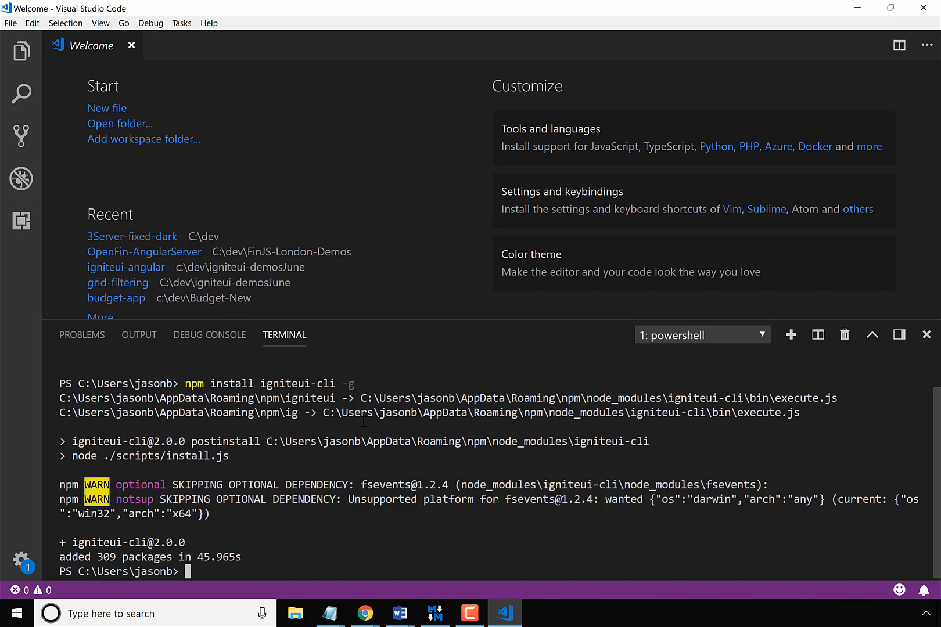
Run 'ig -v' to confirm Ignite UI CLI version 2.0.0, then begin the next command
{"action": "type", "text": "ig -v"}
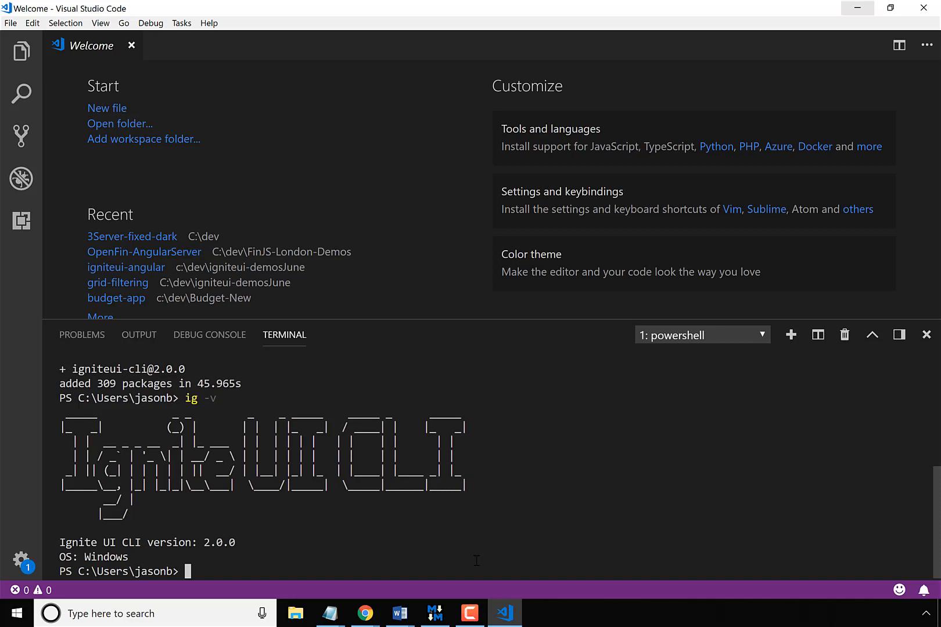
{"action": "type", "text": "in"}
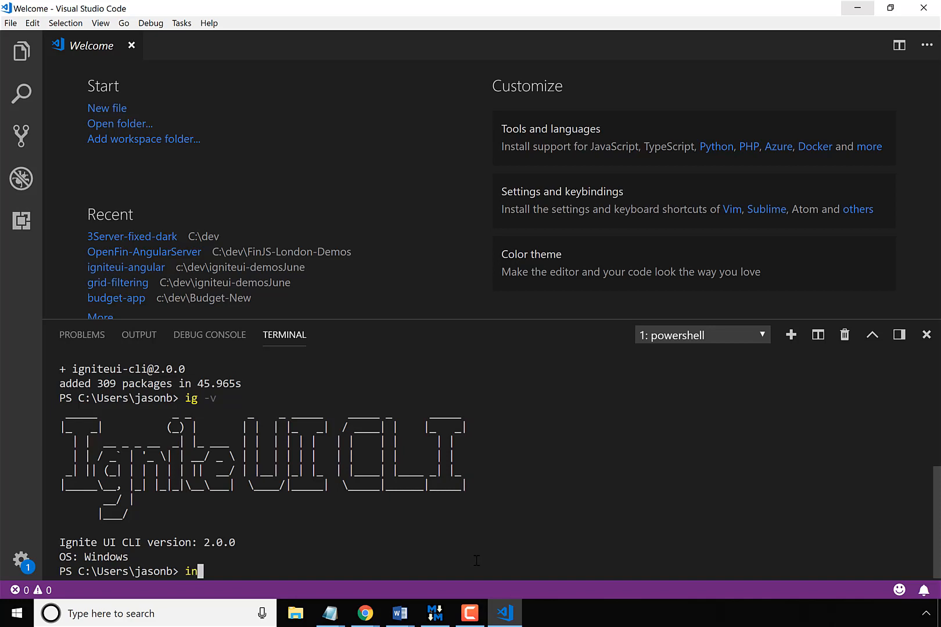
{"action": "type", "text": "npm"}
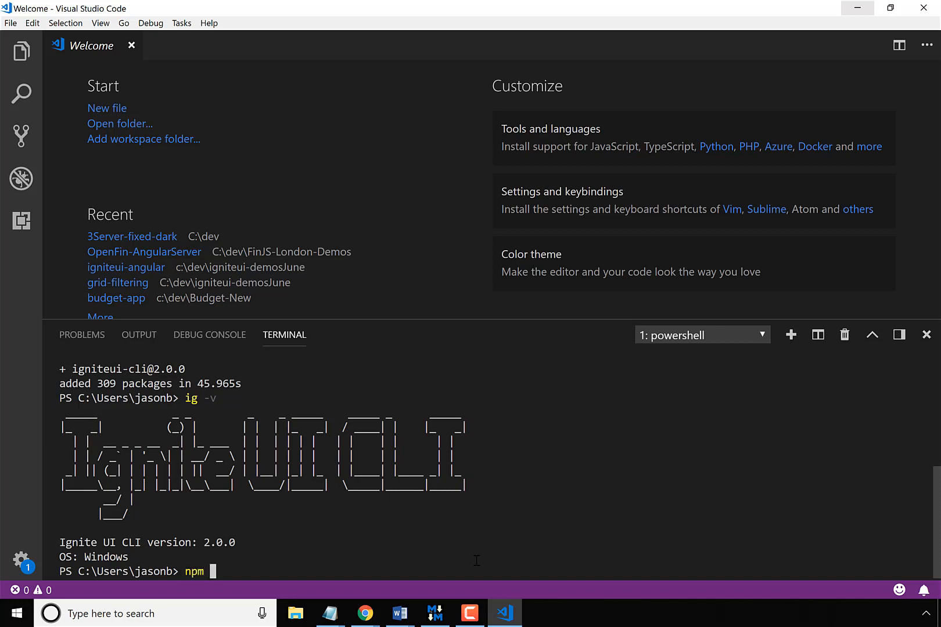
{"action": "type", "text": "install"}
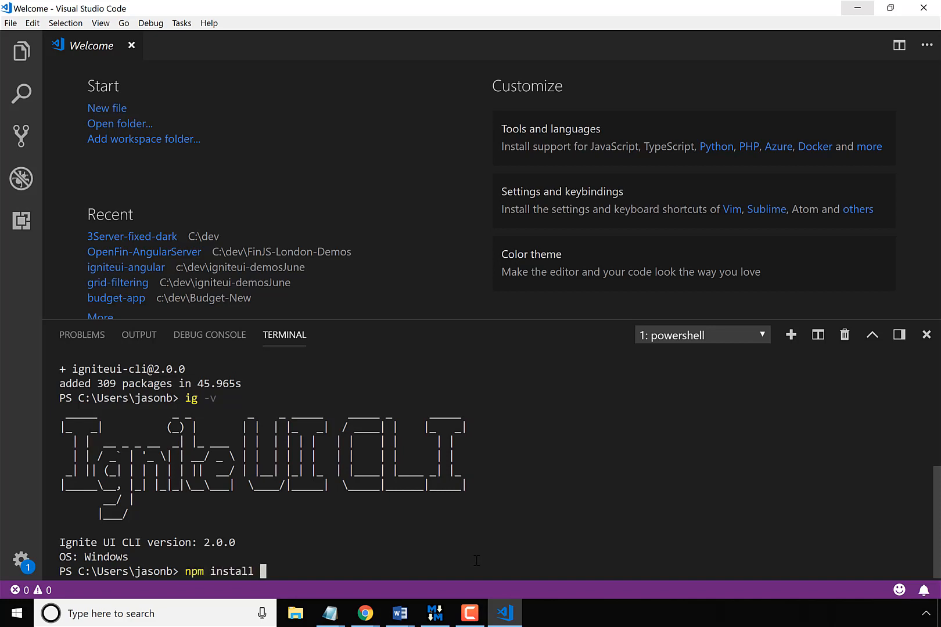
{"action": "type", "text": "-g @"}
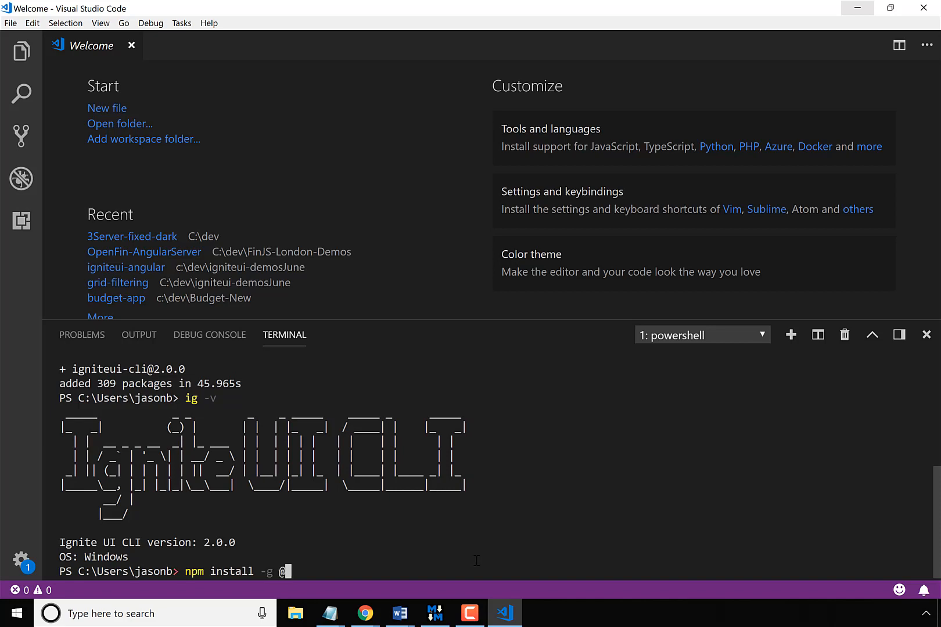
{"action": "type", "text": "angular/cli"}
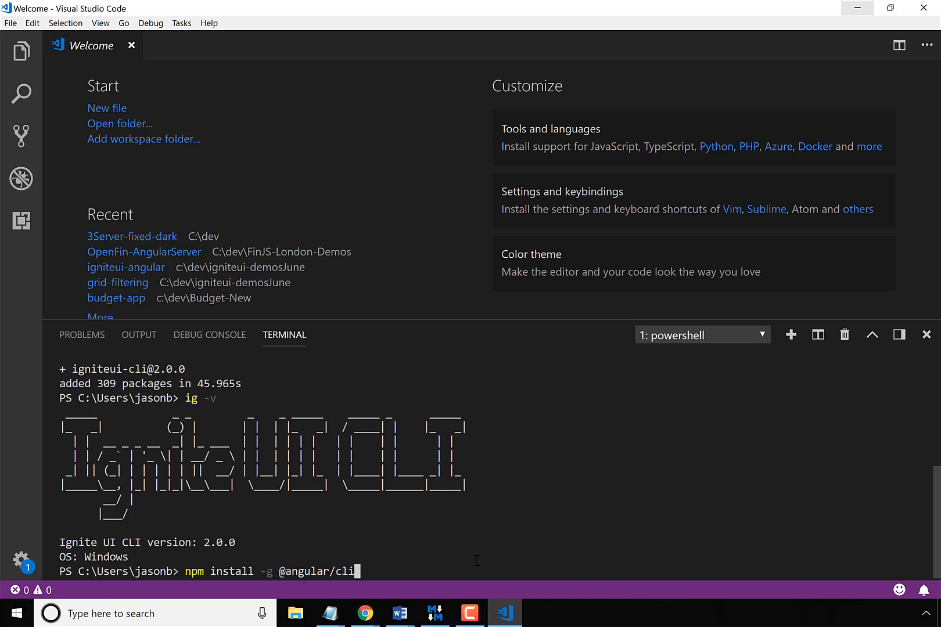